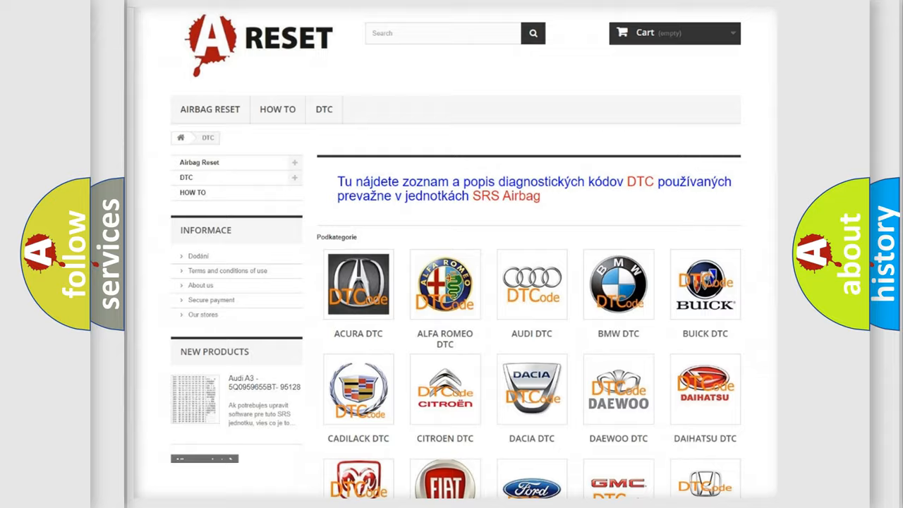
Scroll the DTC makes grid down to the Saturn DTC entry and its code list
scroll("down", 3)
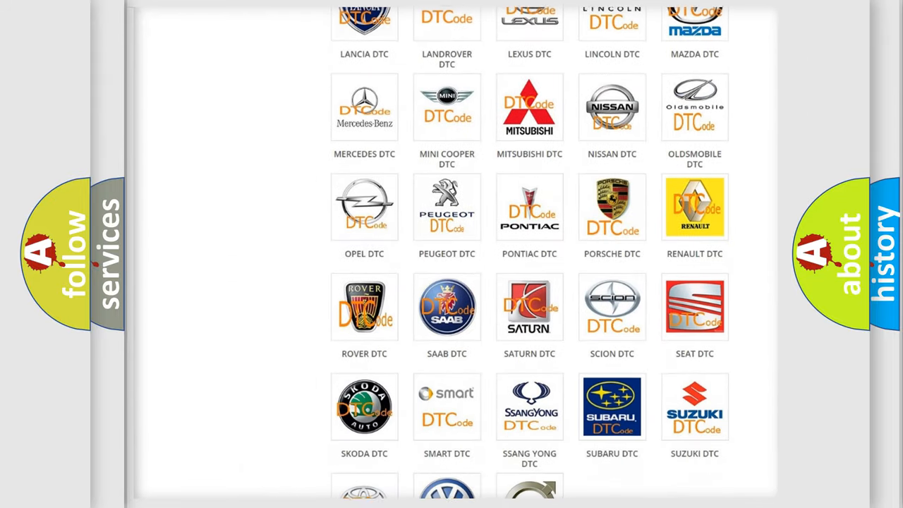
scroll("down", 3)
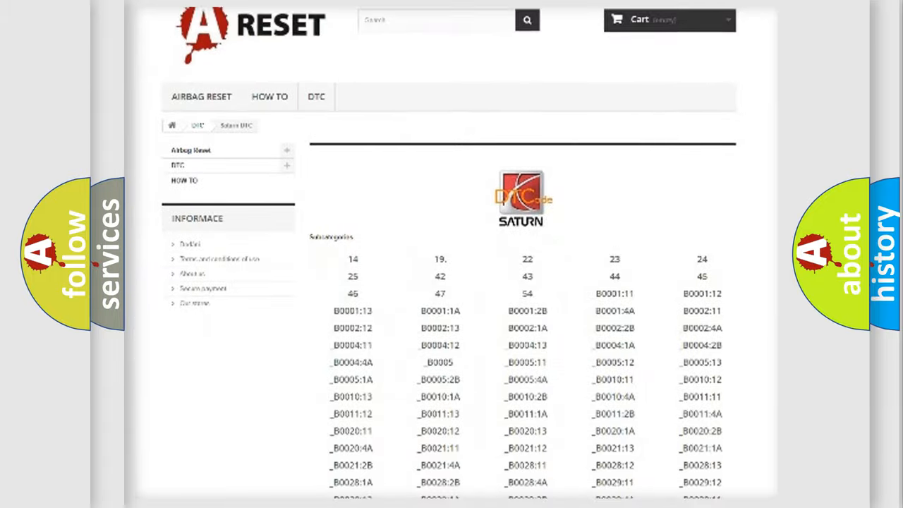
scroll("down", 3)
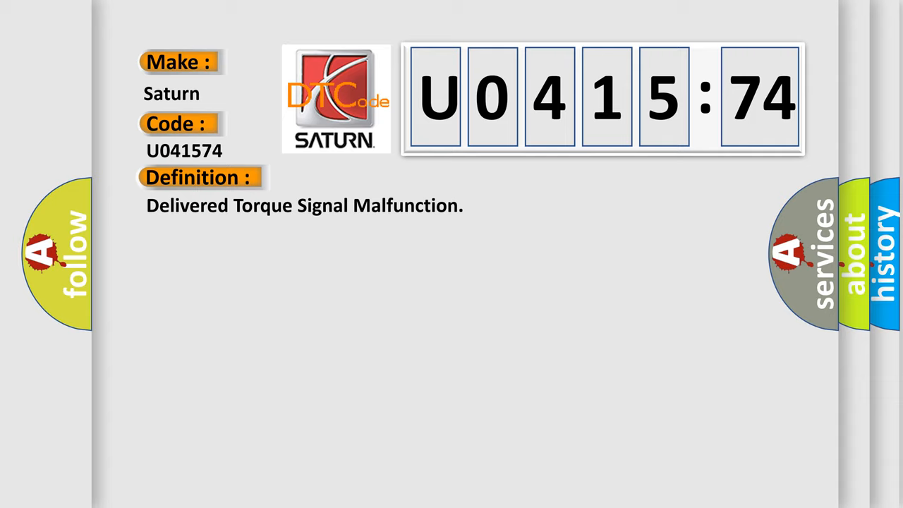
Reveal the description and then the causes of Saturn code U041574
left_click(367, 178)
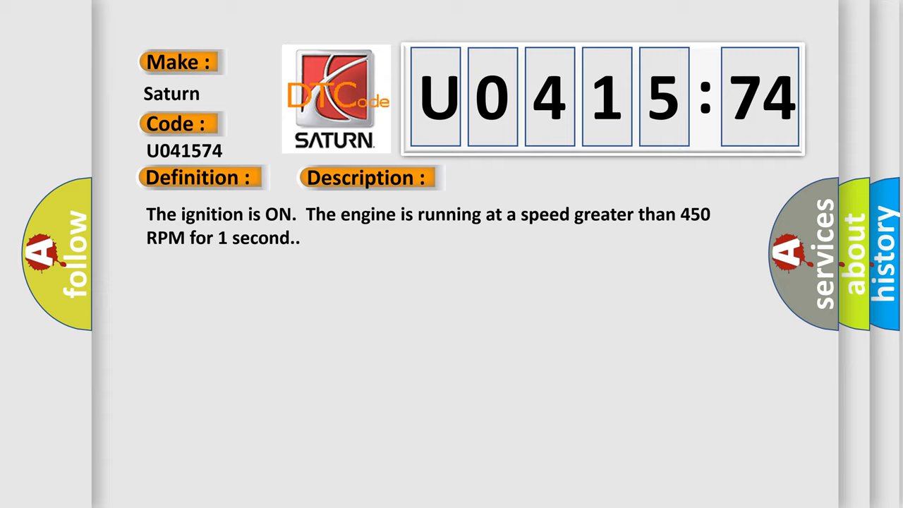
left_click(519, 178)
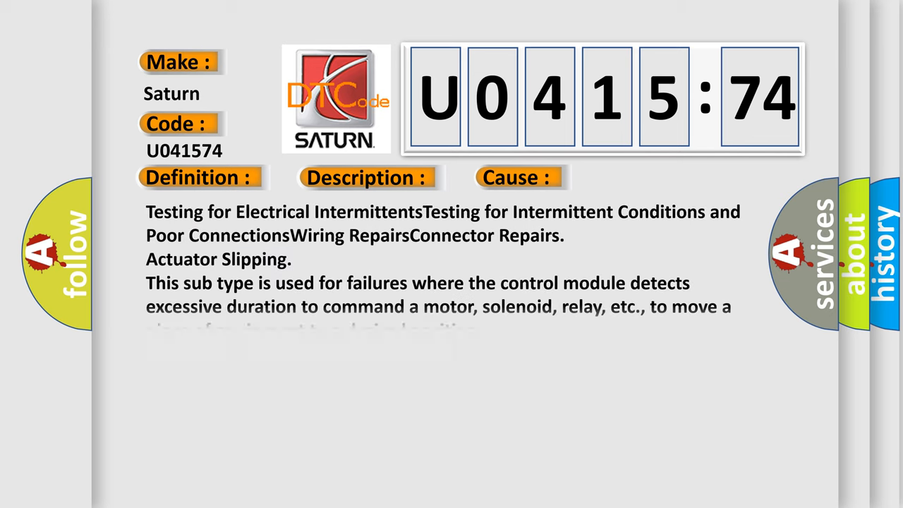